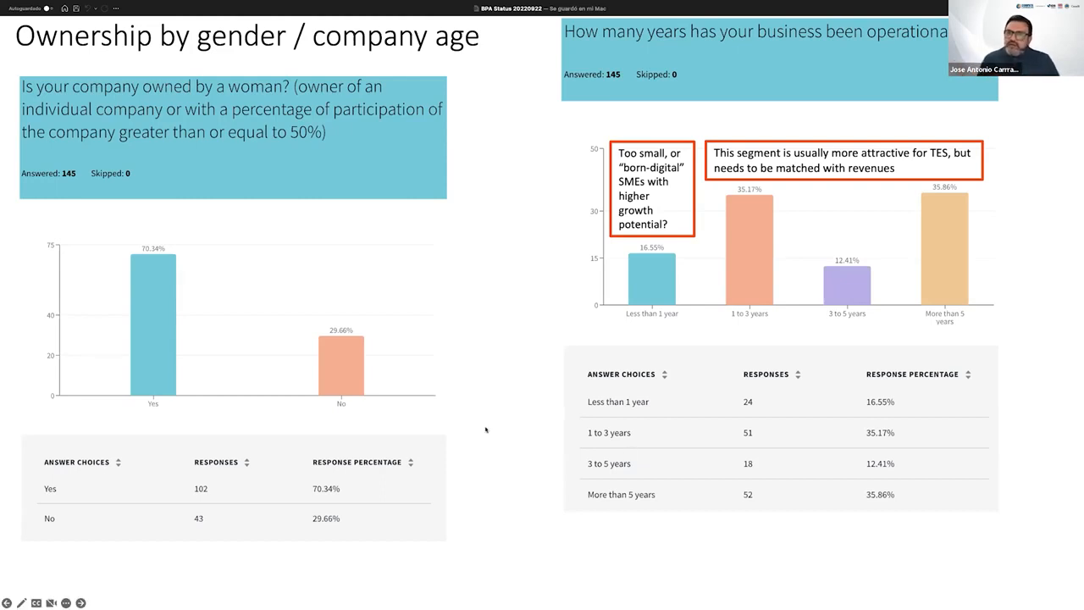
pyautogui.moveTo(369, 50)
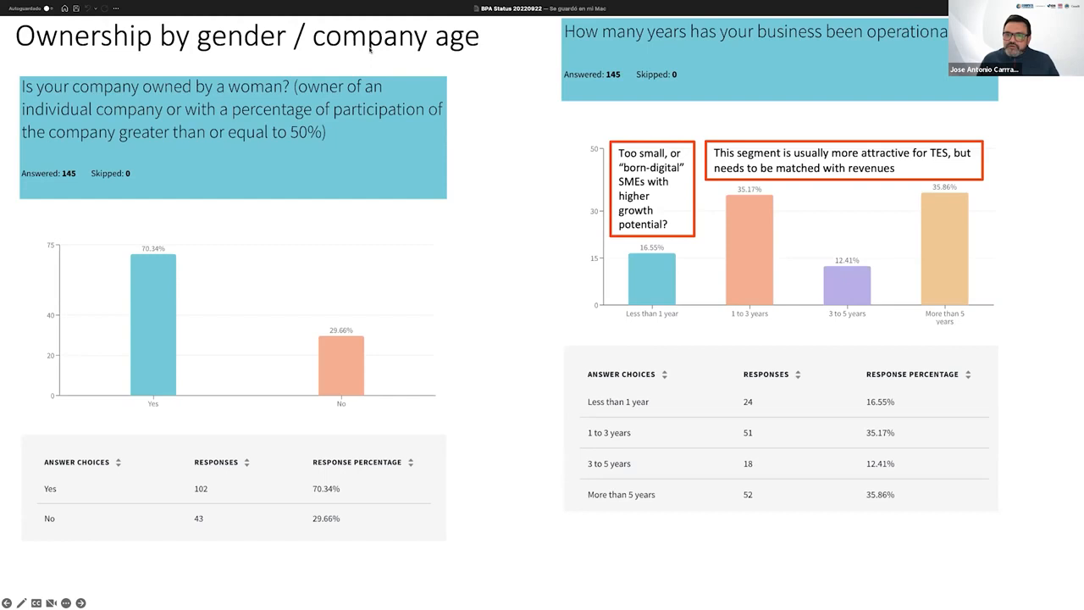
pyautogui.moveTo(565, 203)
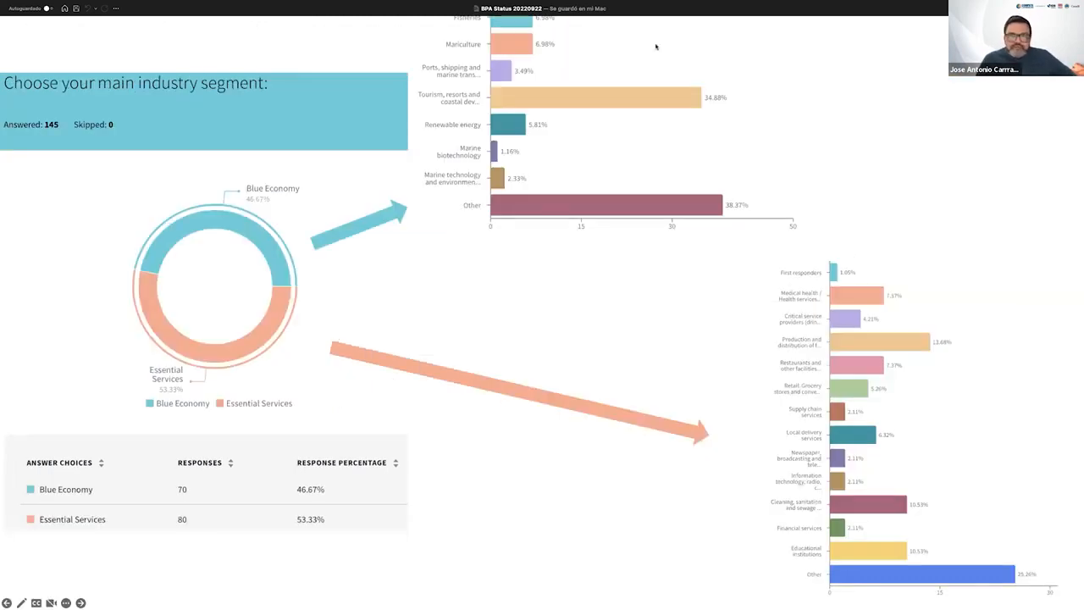
pyautogui.moveTo(376, 203)
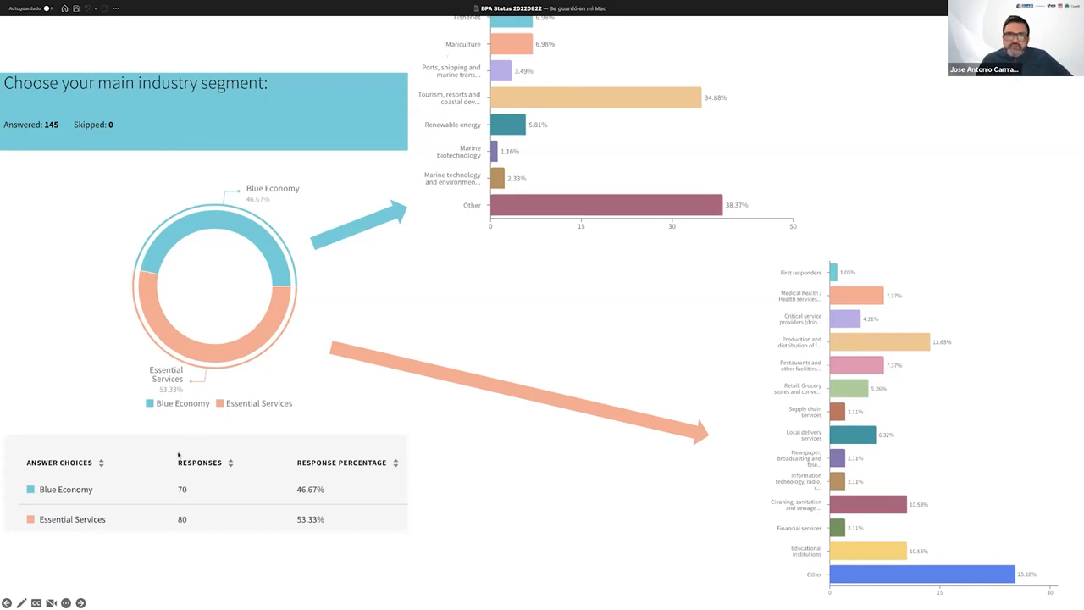
pyautogui.moveTo(177, 414)
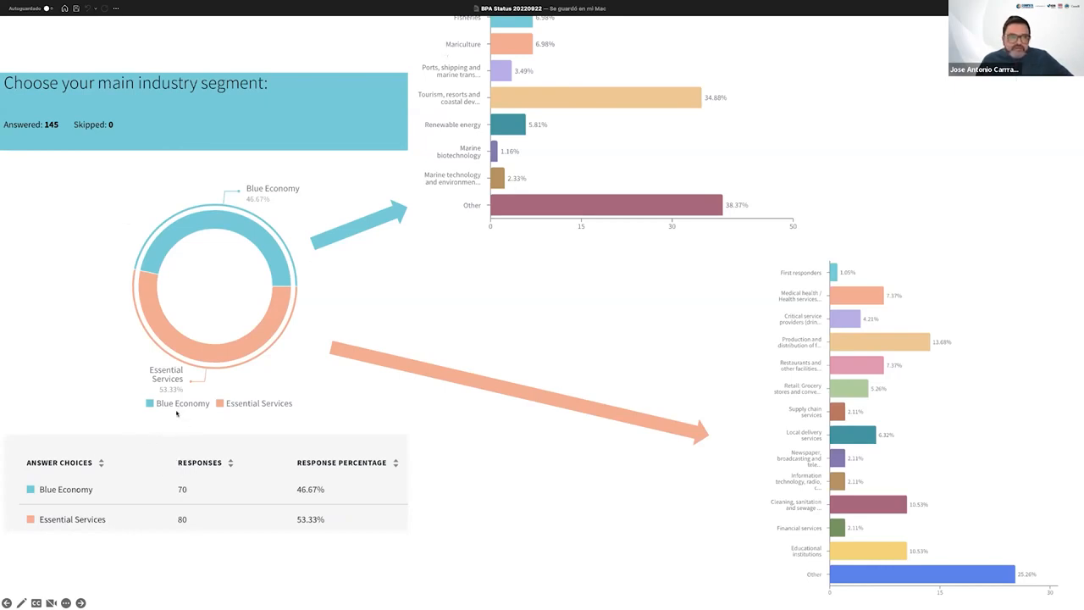
pyautogui.moveTo(396, 147)
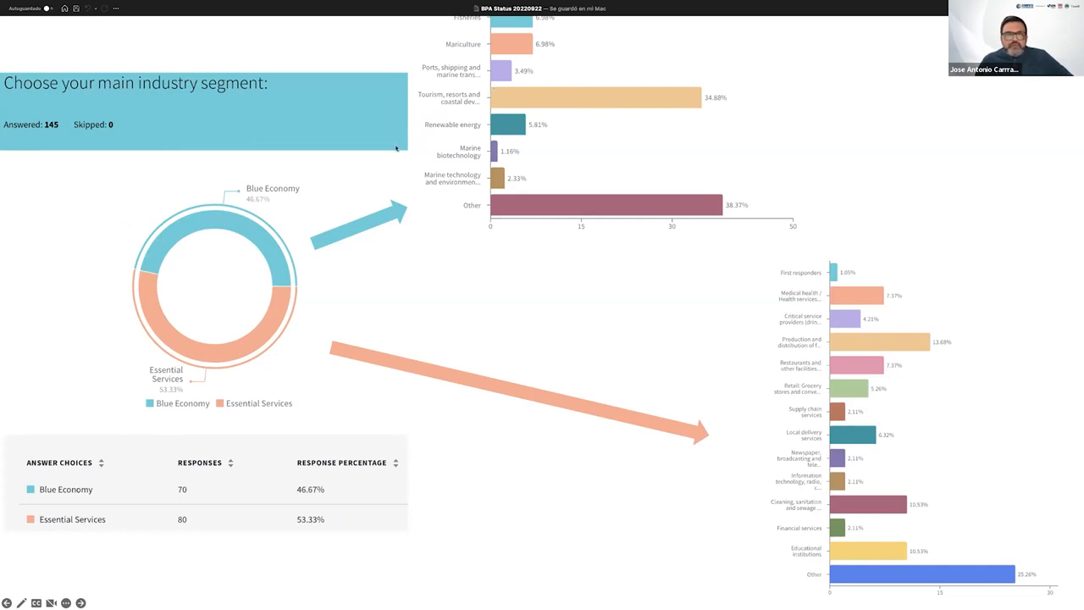
pyautogui.moveTo(478, 95)
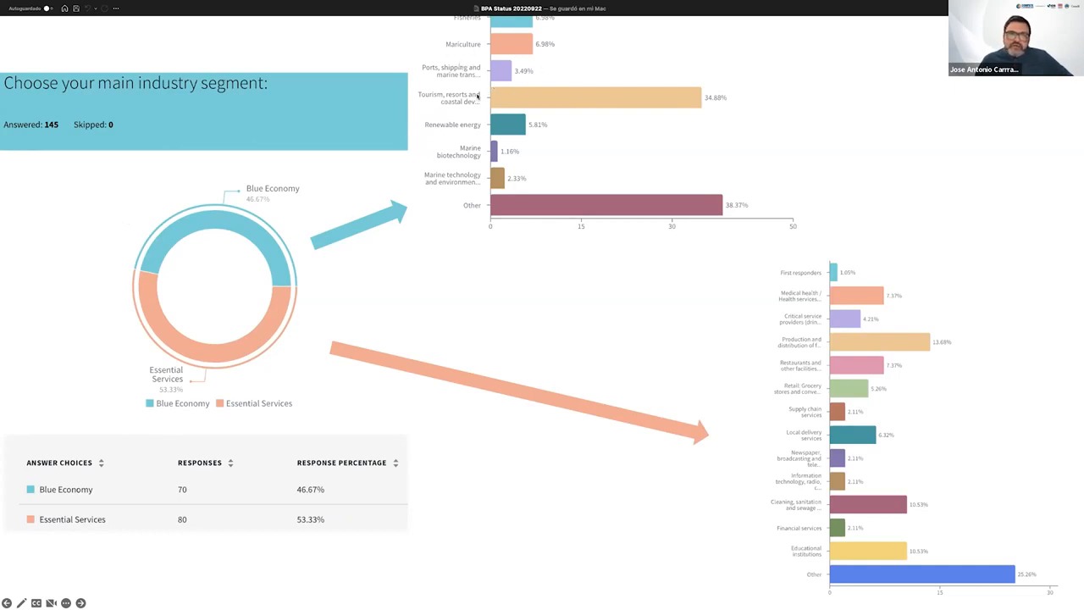
pyautogui.moveTo(451, 144)
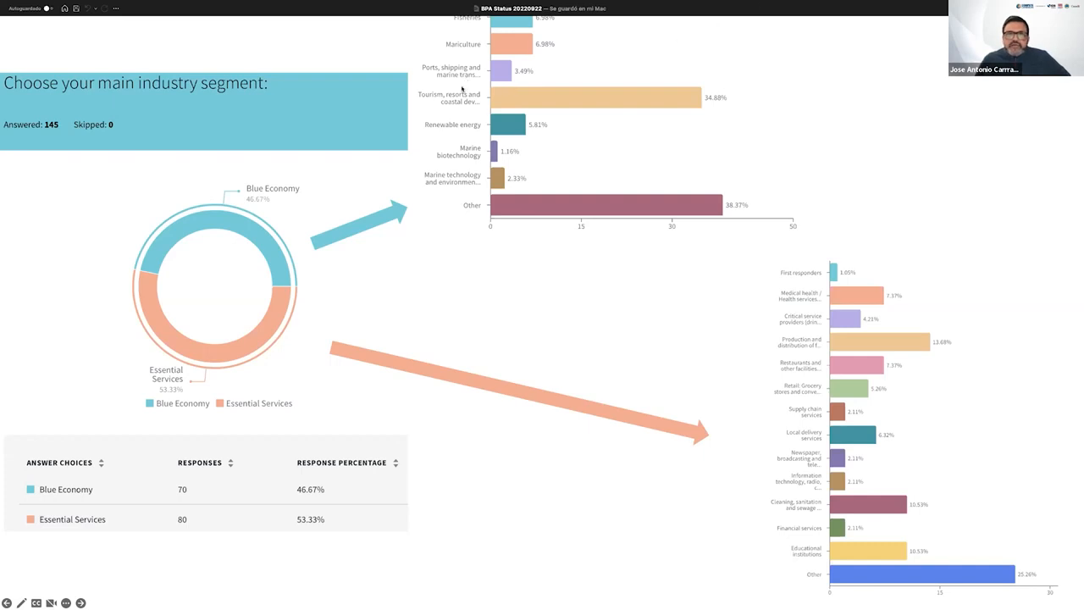
pyautogui.moveTo(505, 125)
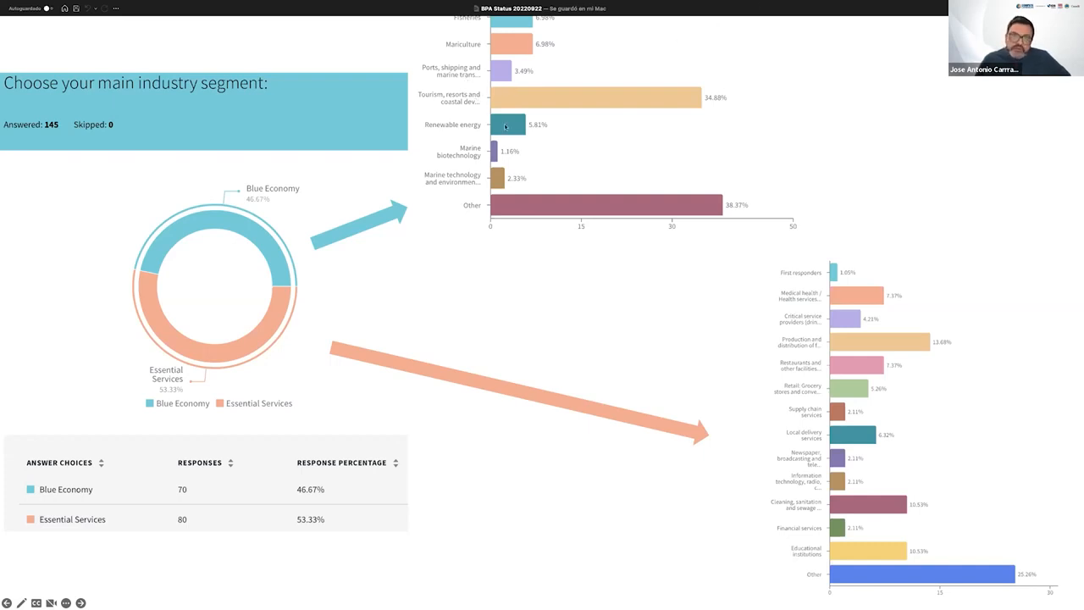
pyautogui.moveTo(532, 149)
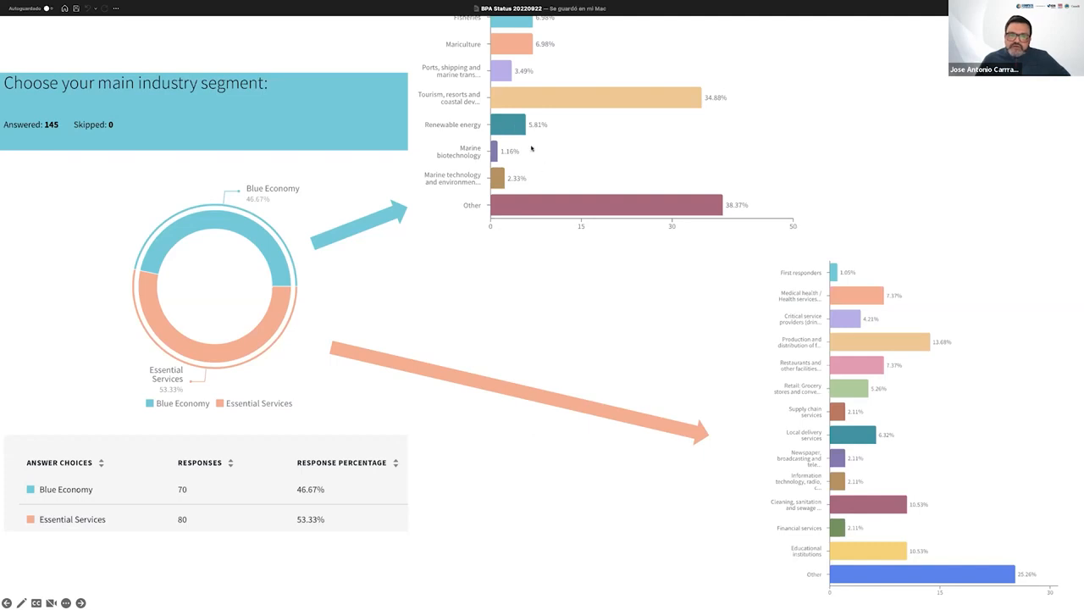
pyautogui.moveTo(479, 203)
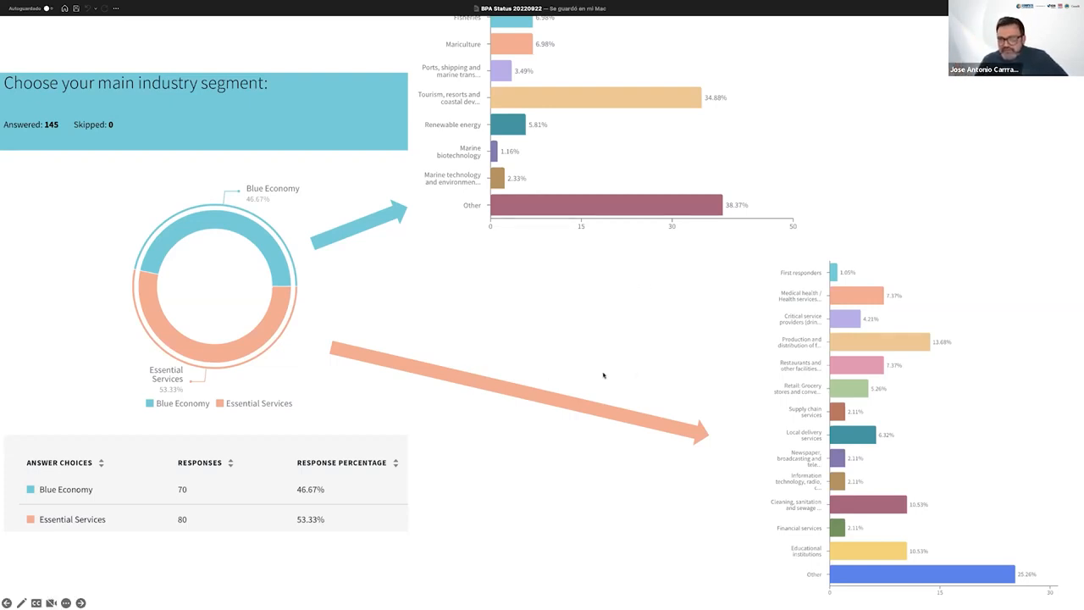
pyautogui.moveTo(726, 546)
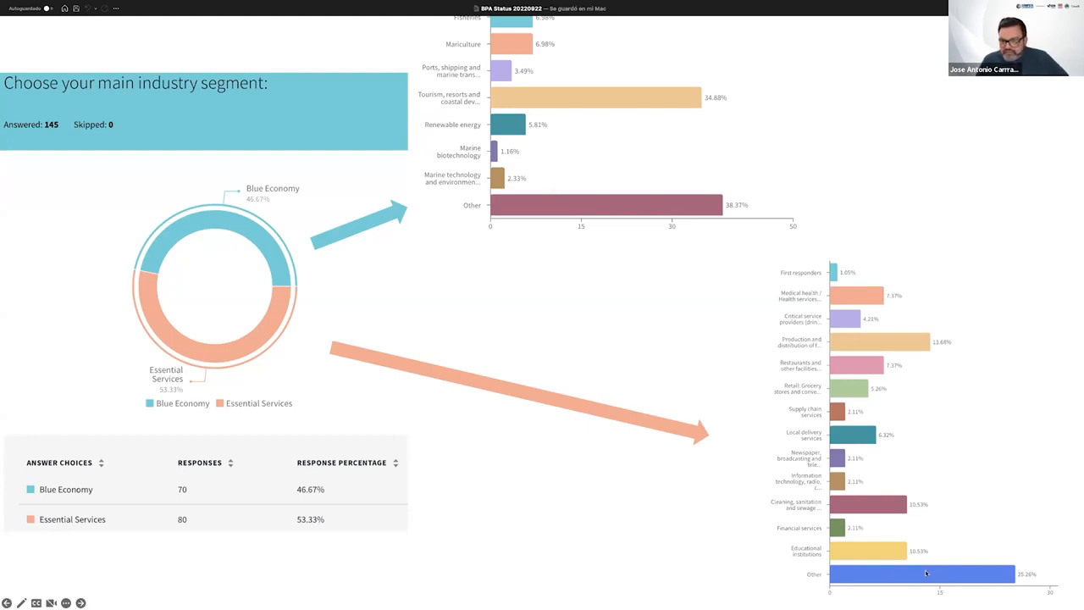
pyautogui.moveTo(559, 339)
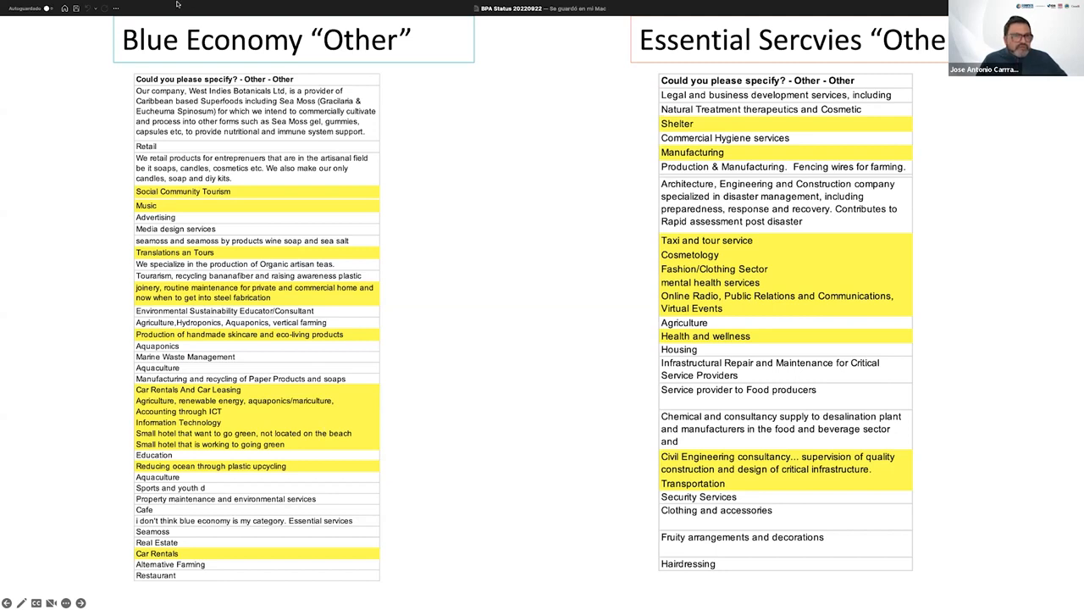
pyautogui.moveTo(93, 142)
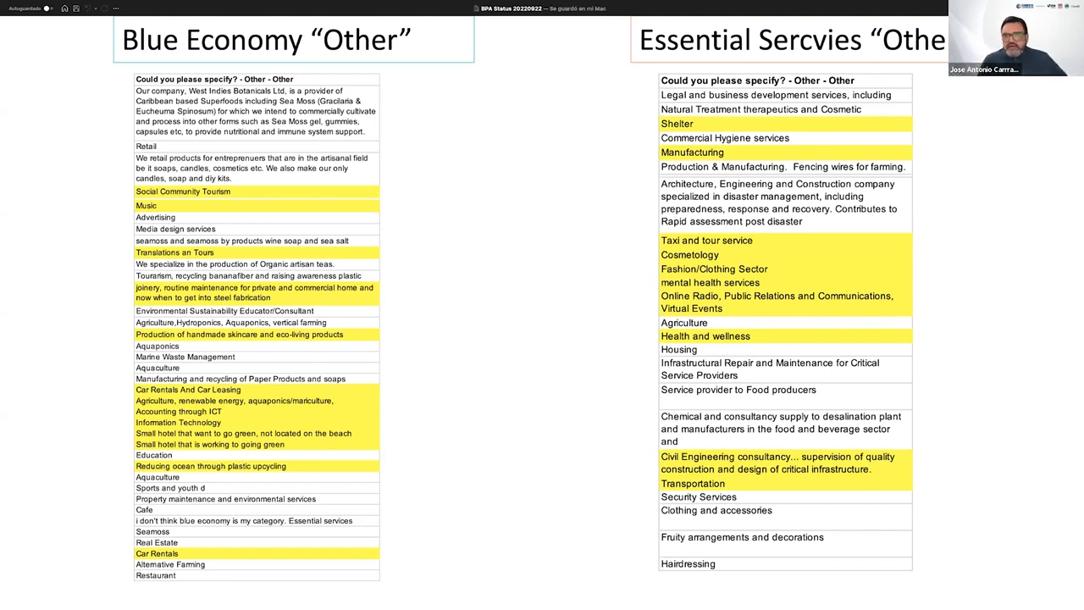
pyautogui.moveTo(100, 144)
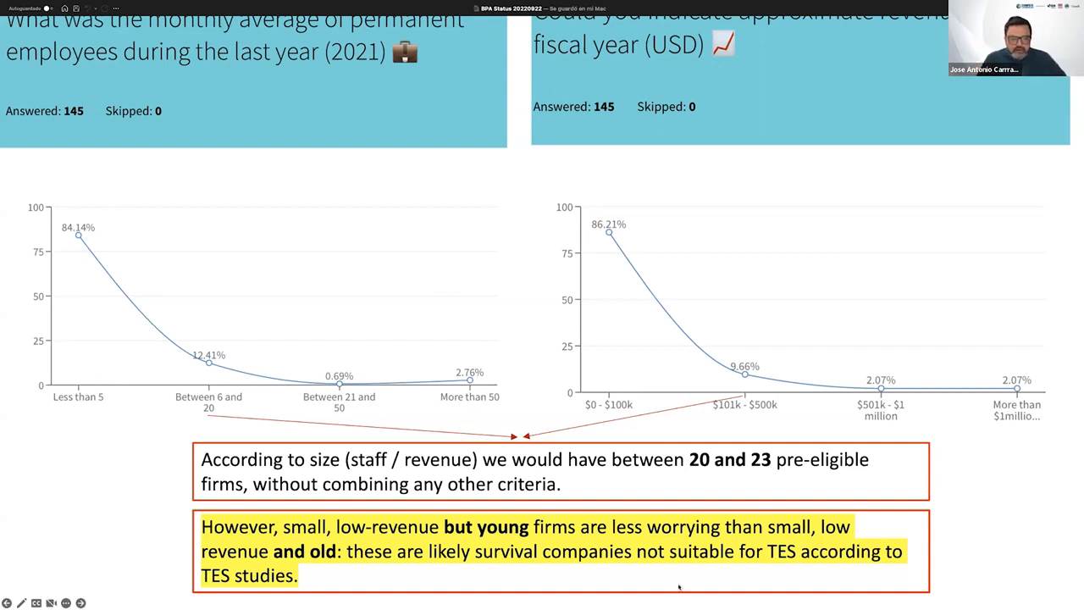
pyautogui.moveTo(542, 545)
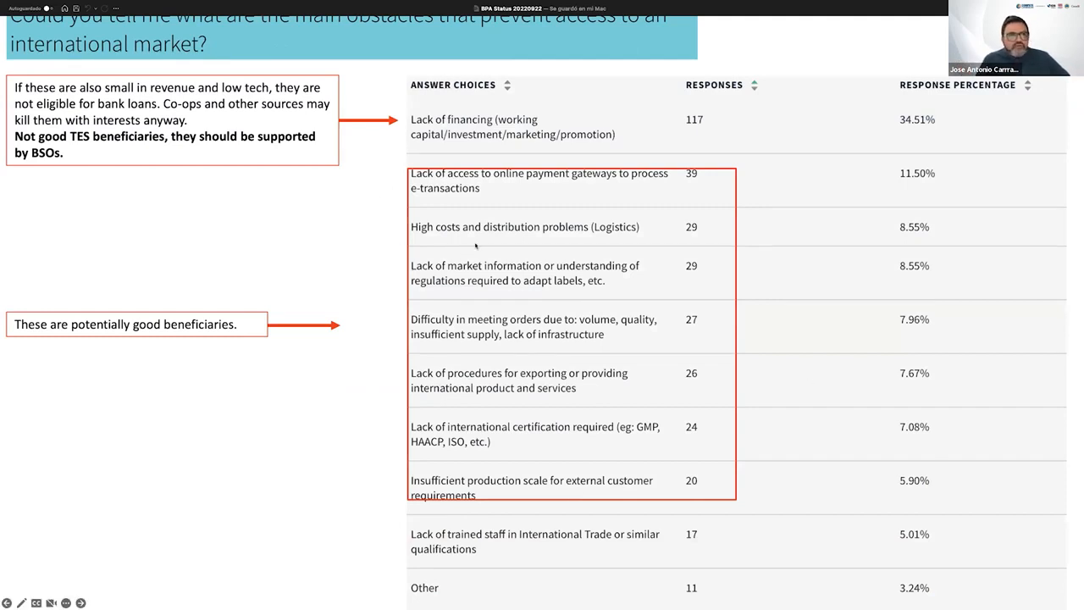
pyautogui.moveTo(331, 4)
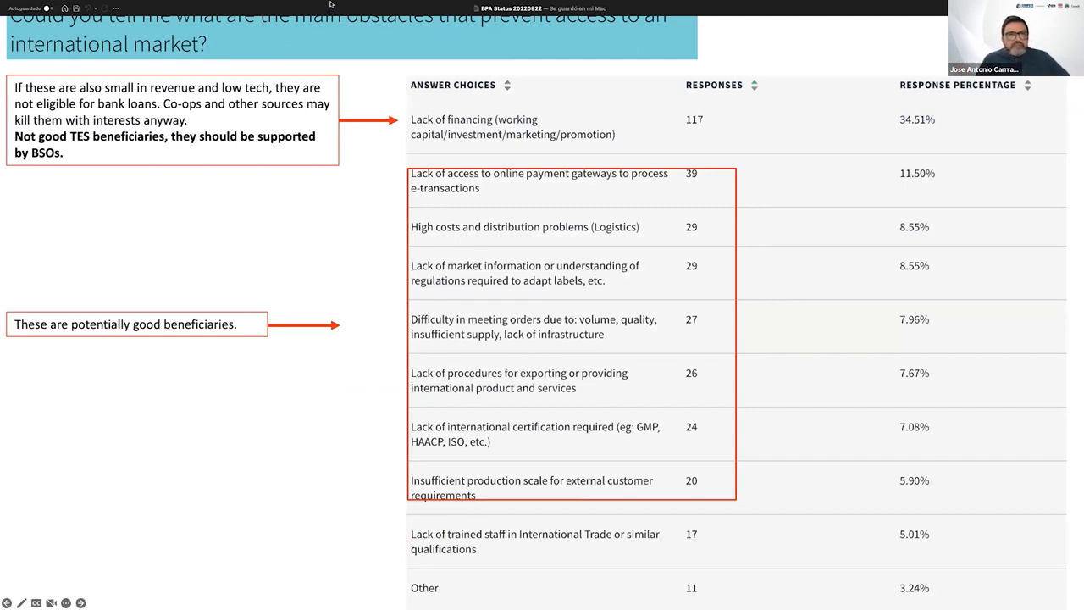
pyautogui.moveTo(339, 183)
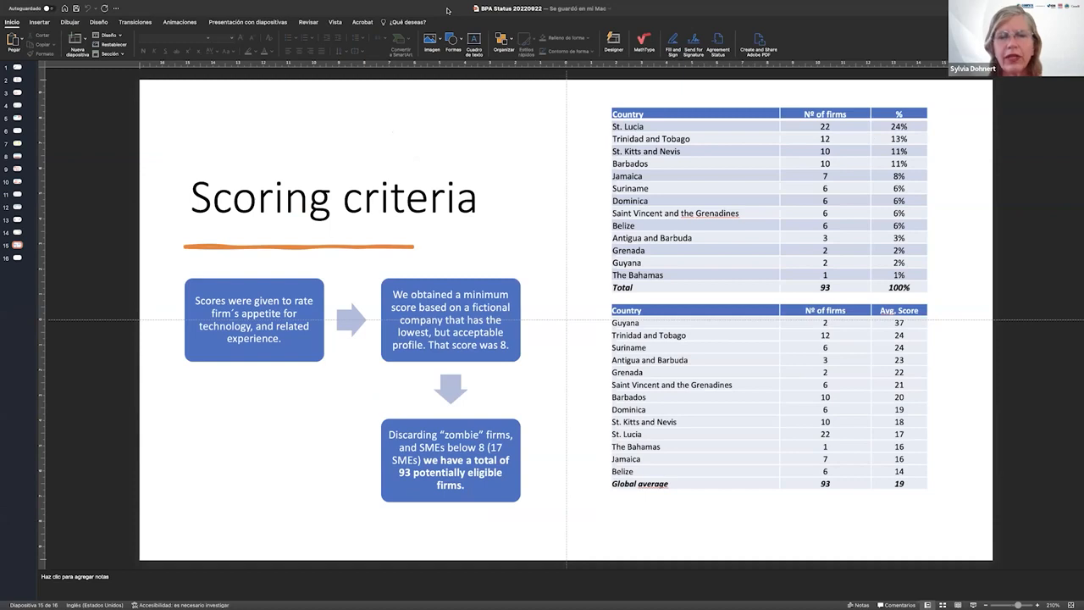
pyautogui.moveTo(13, 239)
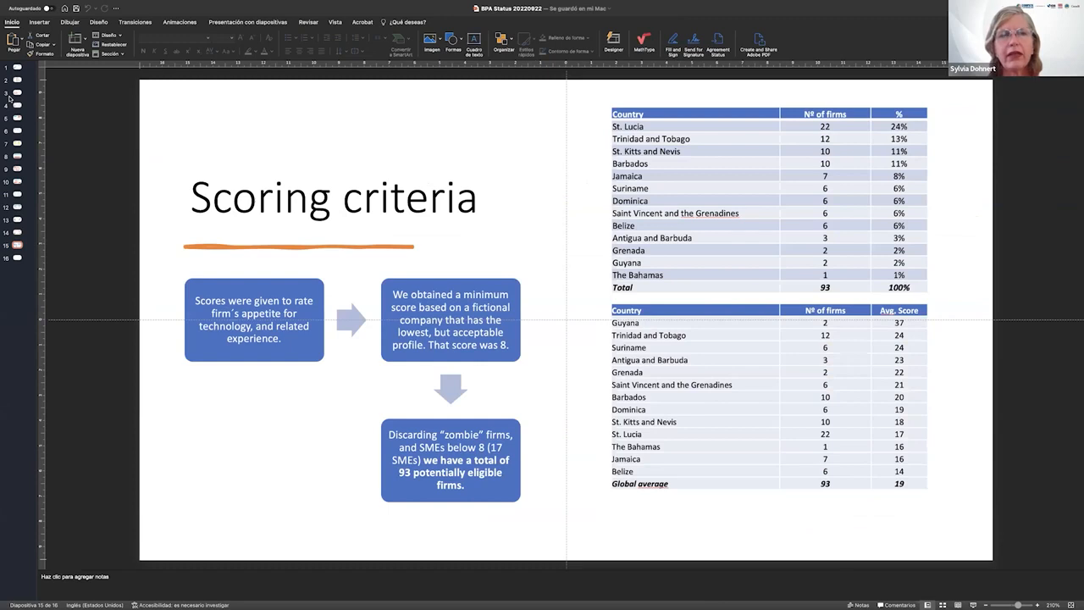
pyautogui.moveTo(15, 92)
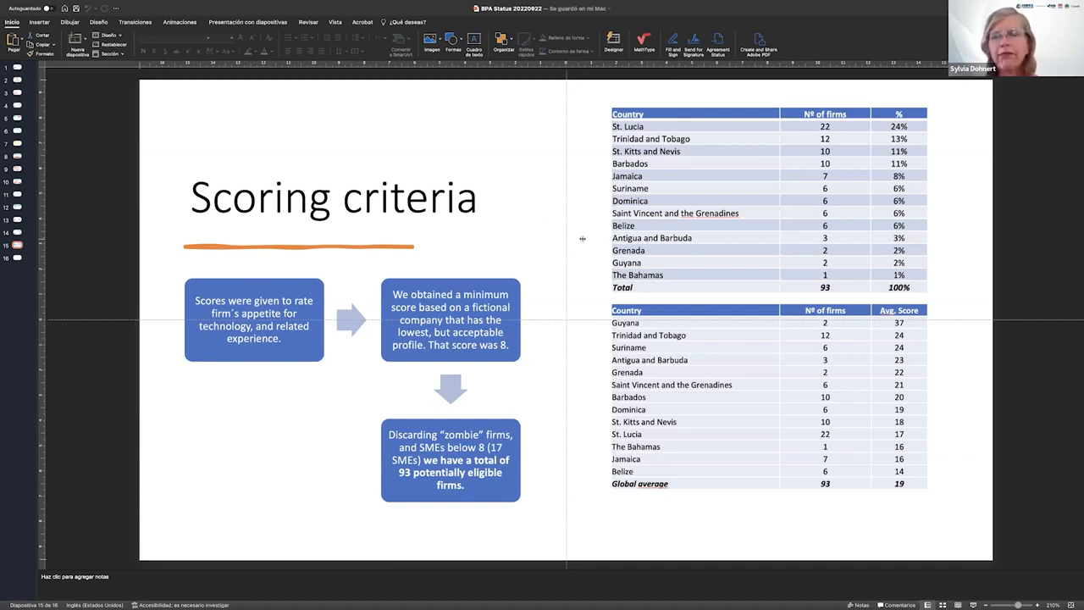
pyautogui.moveTo(533, 244)
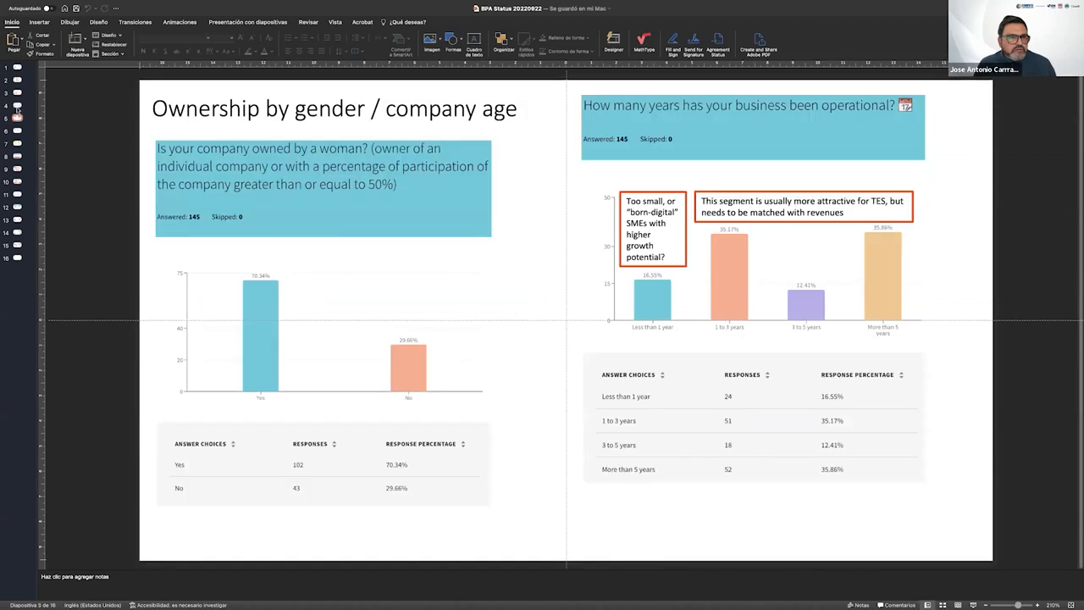
# - Advance the shared deck to the 'Where is your business located?' results slide
pyautogui.click(17, 105)
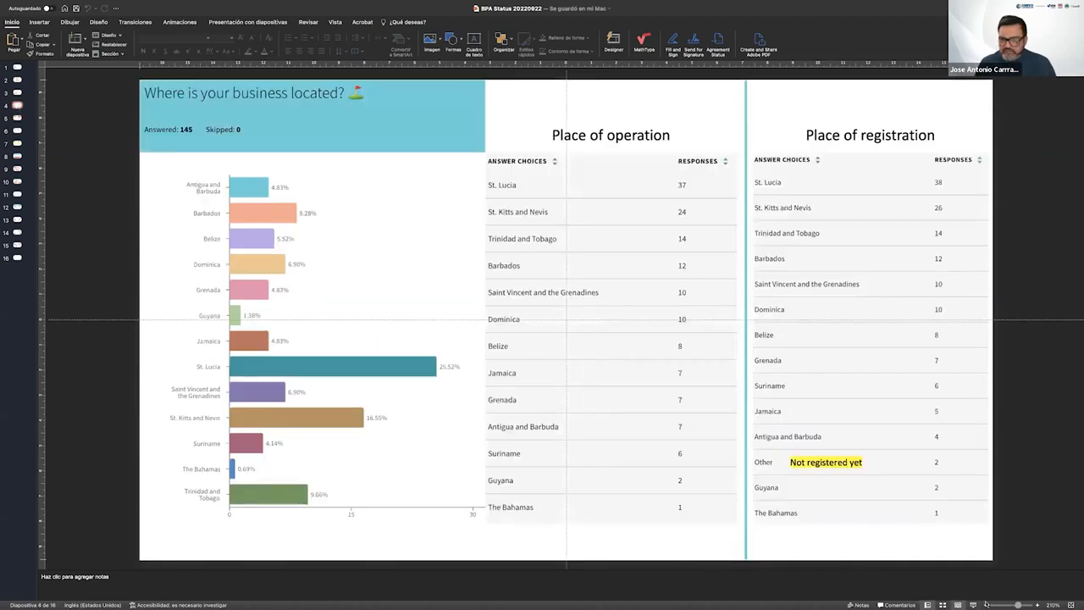